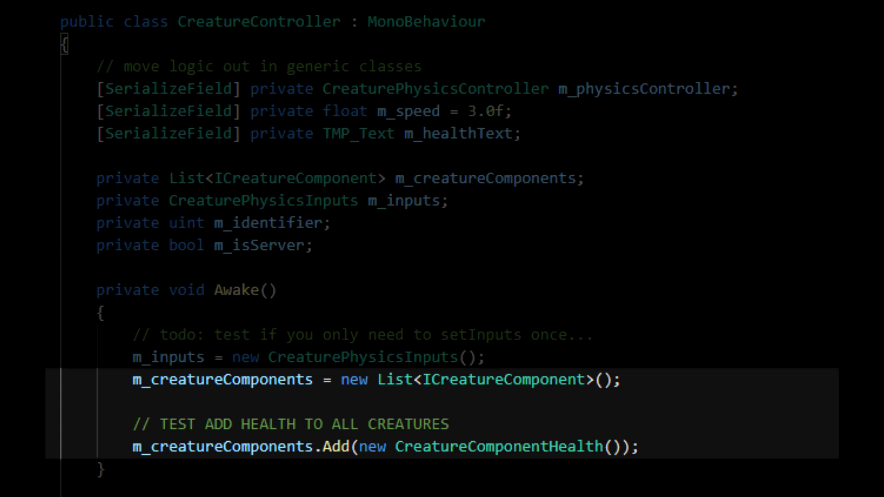
scroll("down", 3)
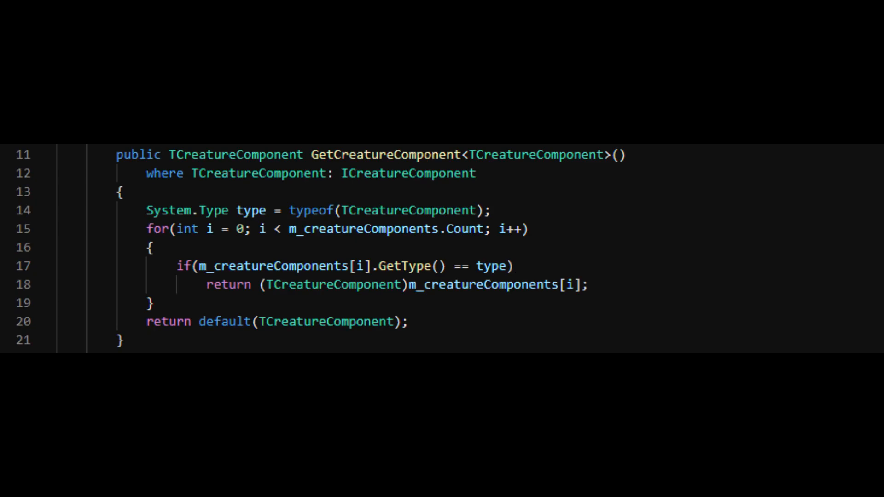
scroll("down", 3)
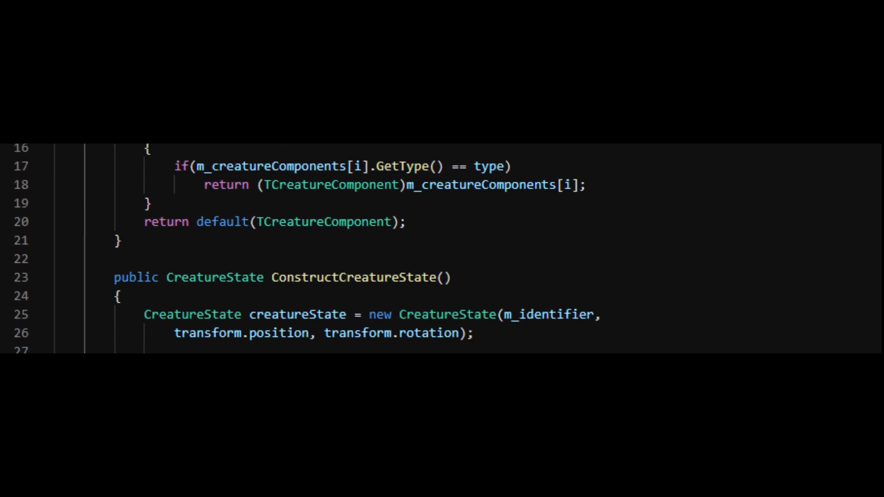